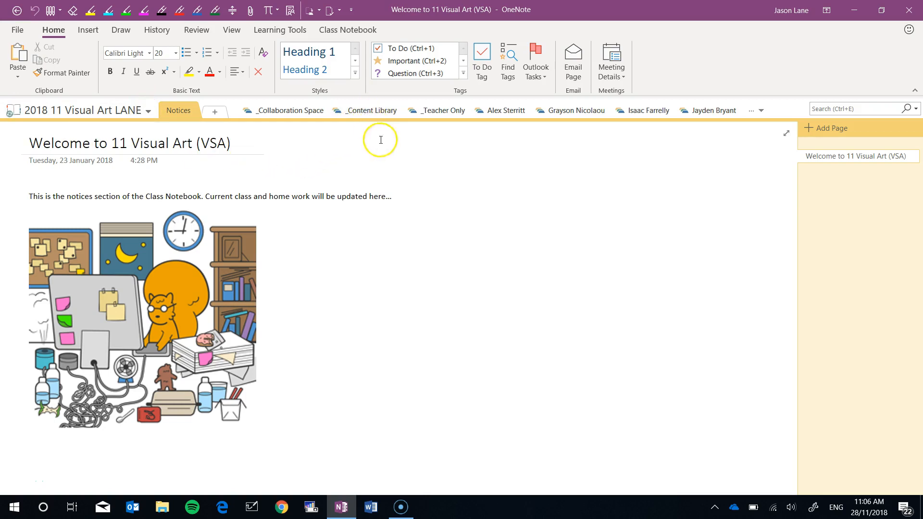
mouse_move(394, 152)
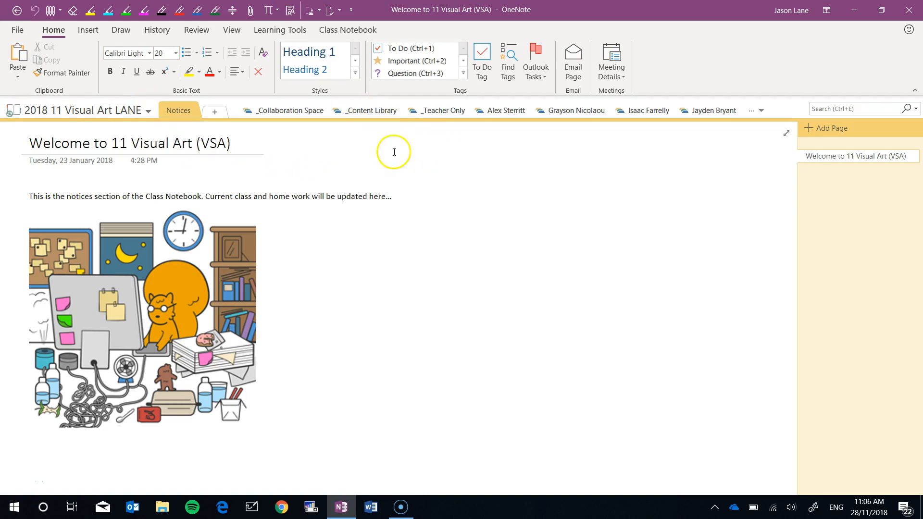
mouse_move(442, 110)
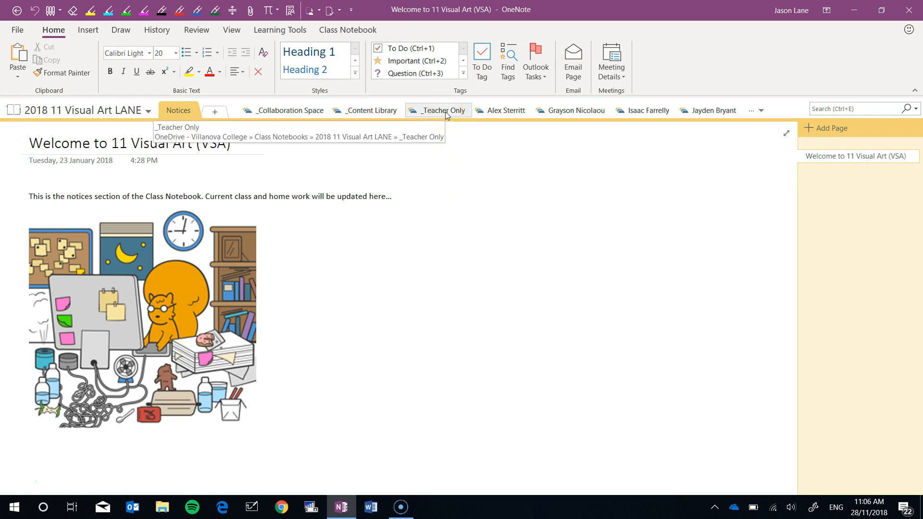
Open the _Teacher Only section group to reveal Teacher Only pages and Term 1–4 sections
click(442, 110)
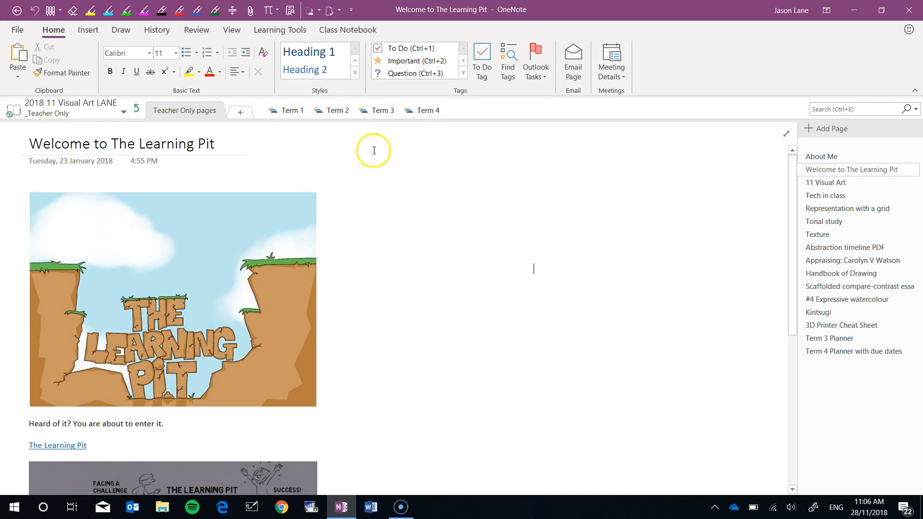
mouse_move(465, 129)
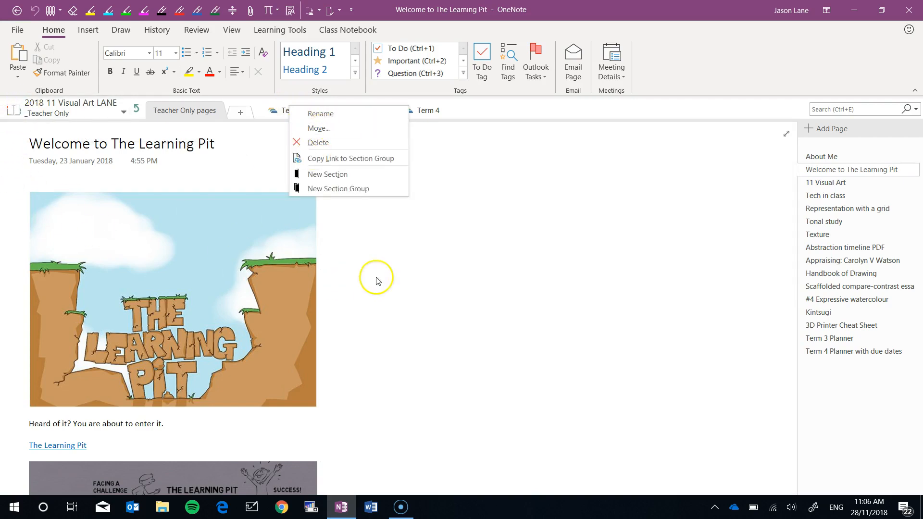
Dismiss the section group options menu, leaving the Welcome to The Learning Pit page visible
click(477, 219)
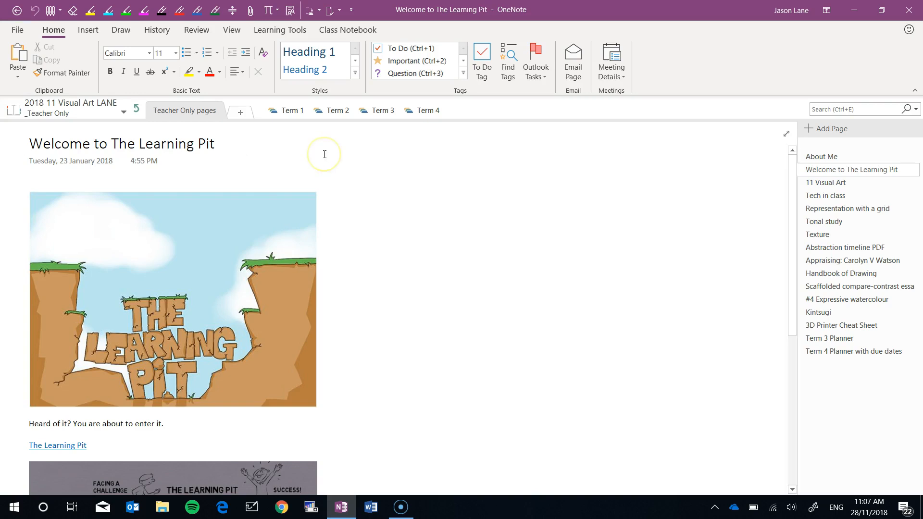
mouse_move(324, 154)
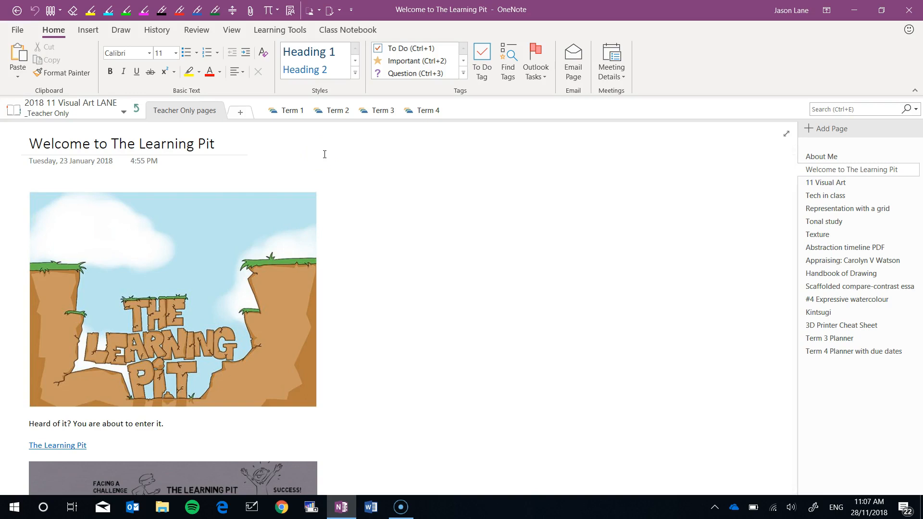
Bring up the File Info screen listing four notebooks, including 2018 11 Visual Art LANE
click(533, 269)
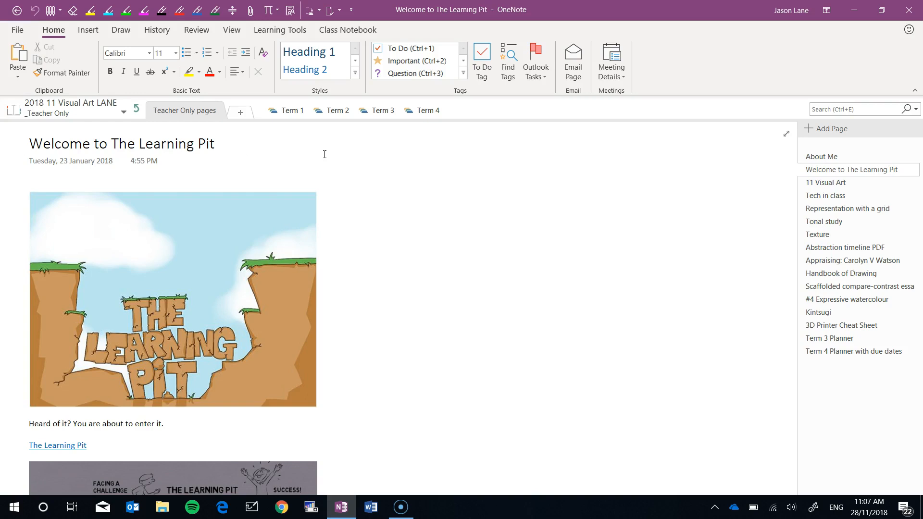
click(533, 269)
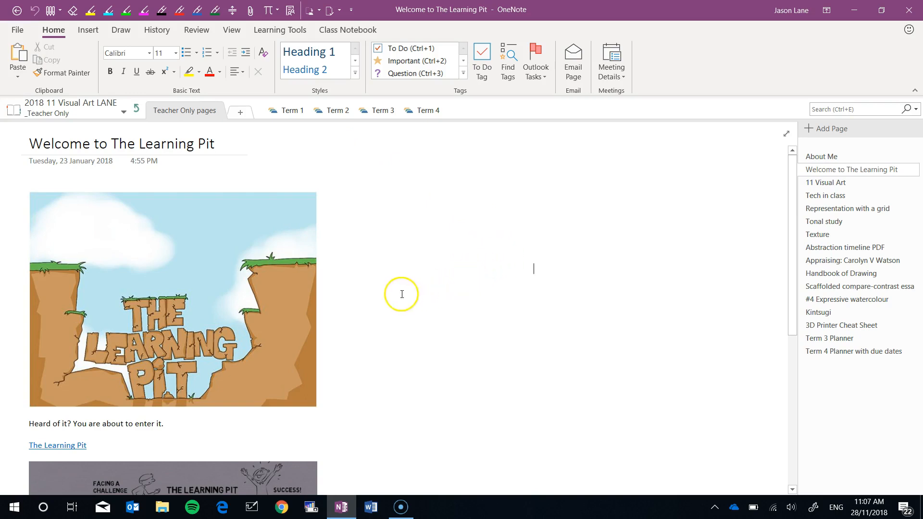
mouse_move(184, 110)
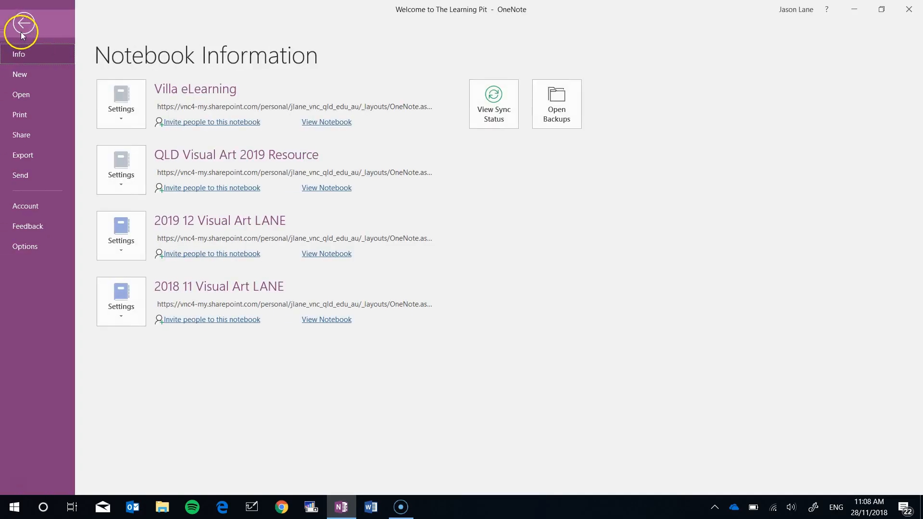
Review the Export screen's Page and Section choices, then return to The Learning Pit page
click(23, 155)
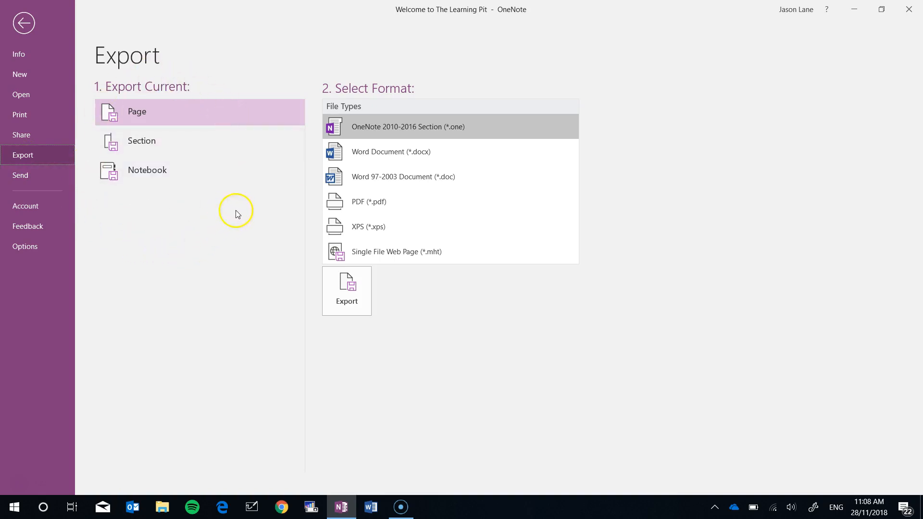
mouse_move(137, 115)
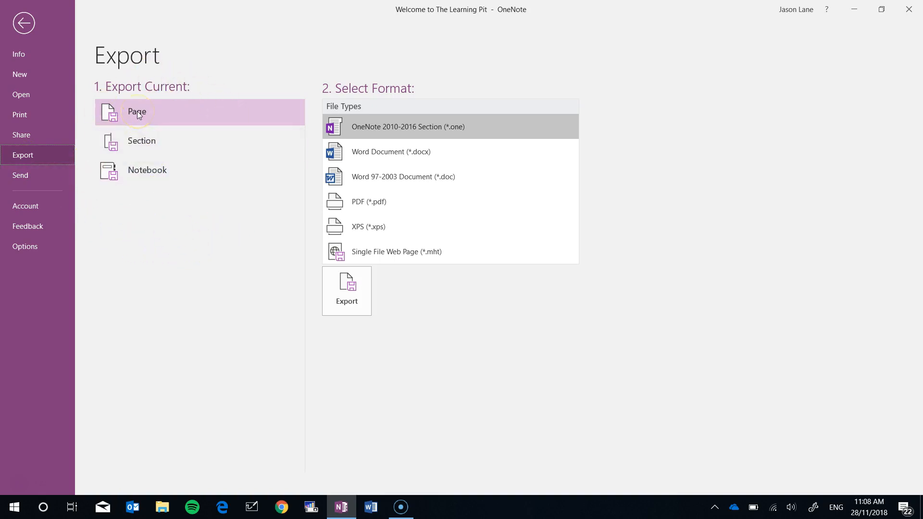
click(24, 22)
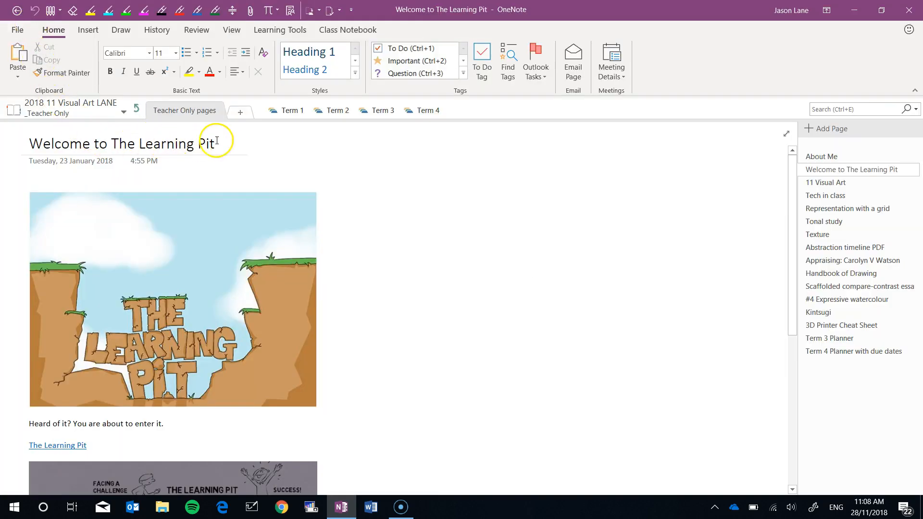
click(17, 29)
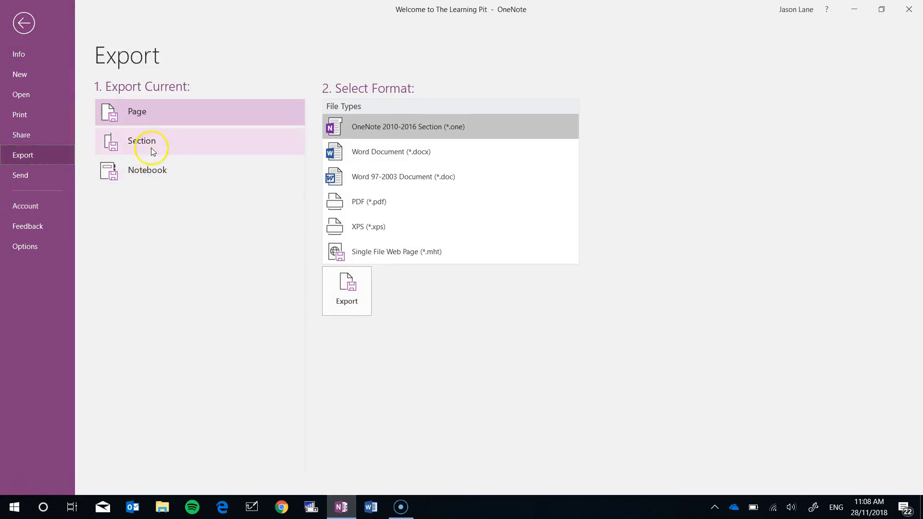
click(141, 141)
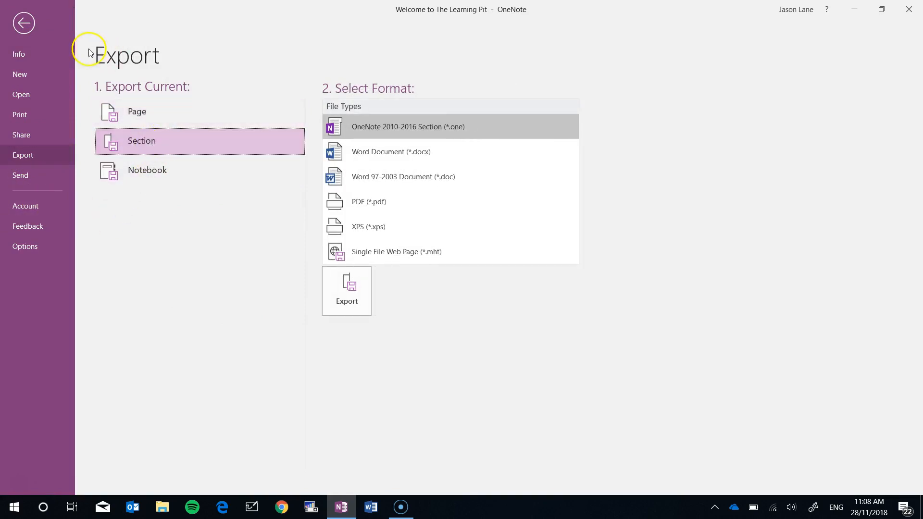
click(23, 23)
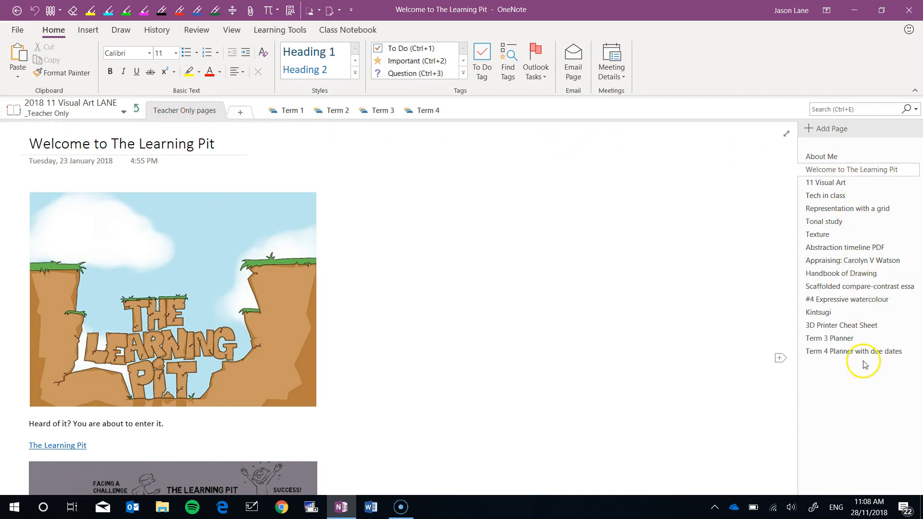
click(533, 269)
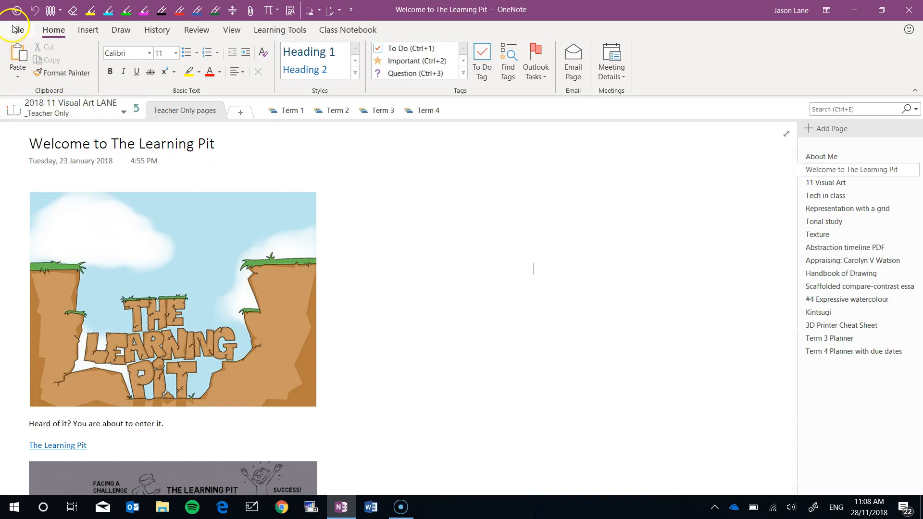
click(15, 30)
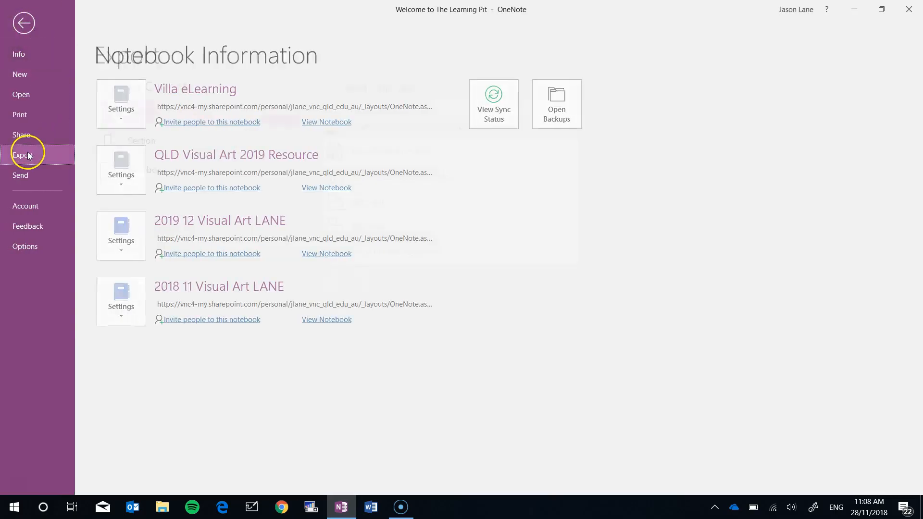
click(24, 155)
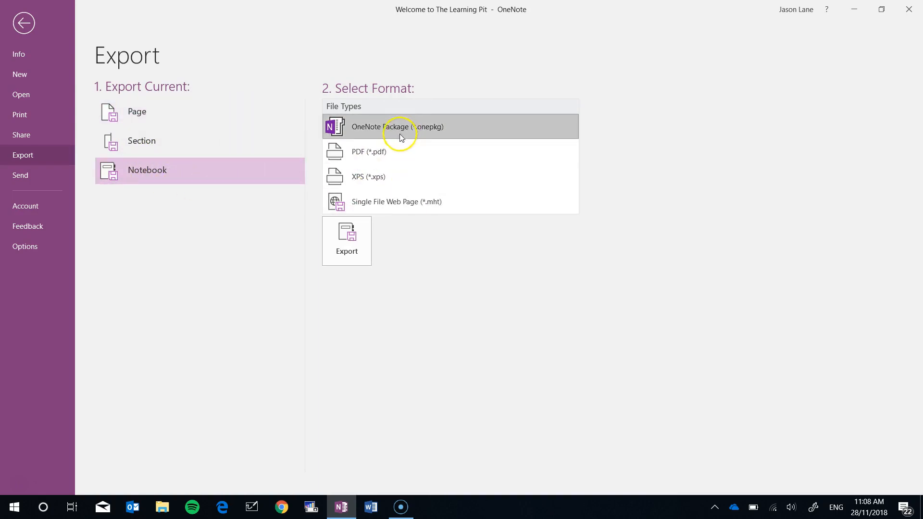
click(24, 23)
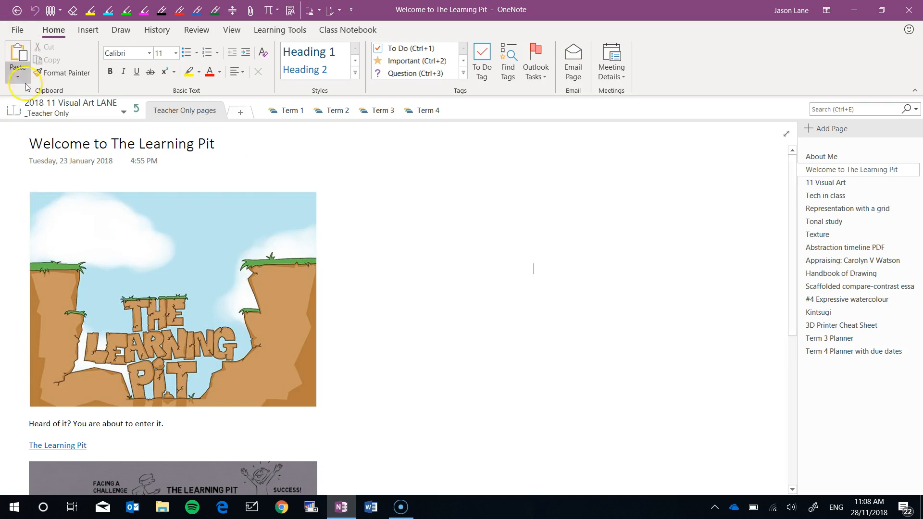
mouse_move(300, 118)
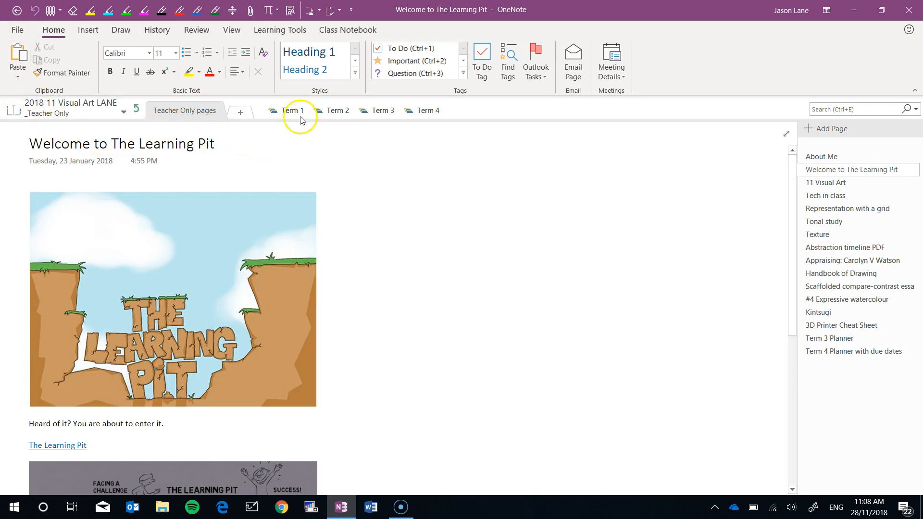
click(294, 110)
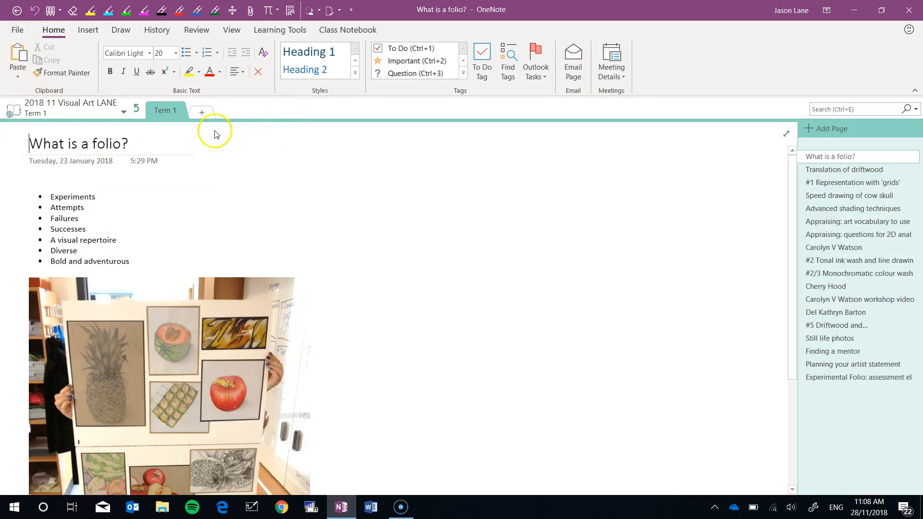
click(136, 112)
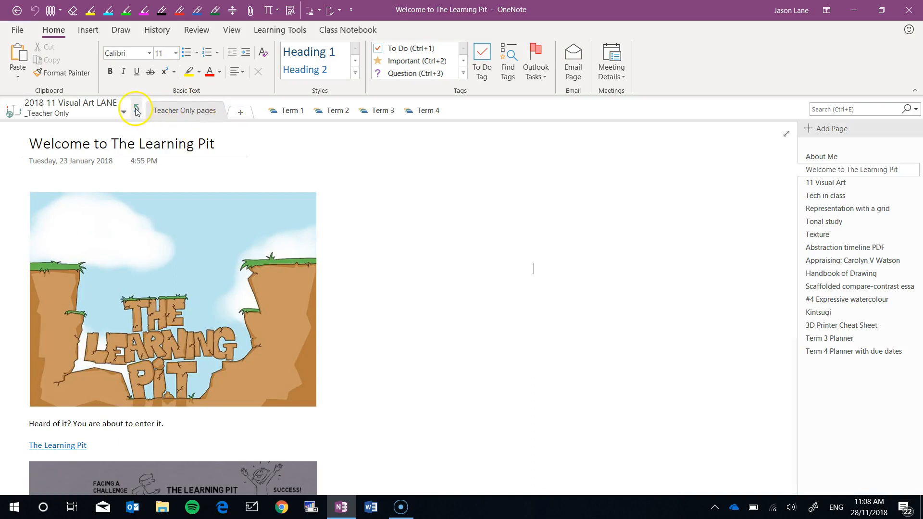
click(136, 112)
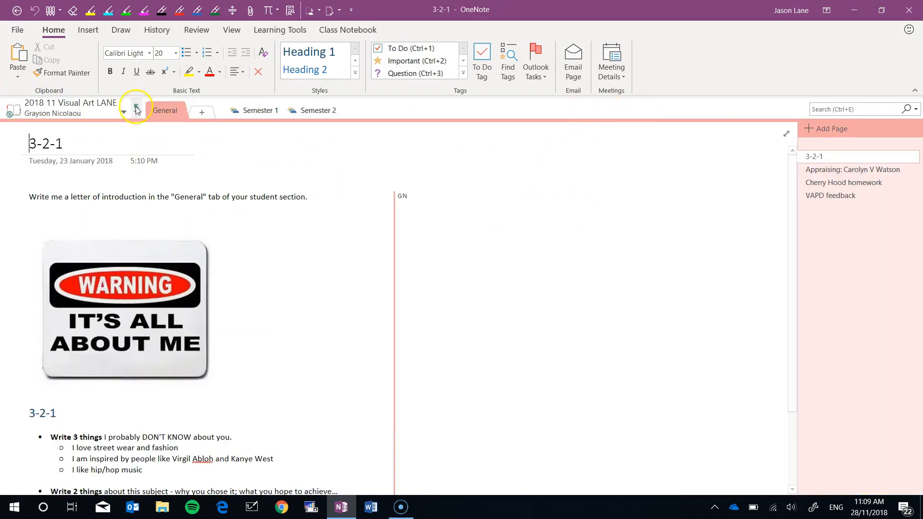
click(123, 110)
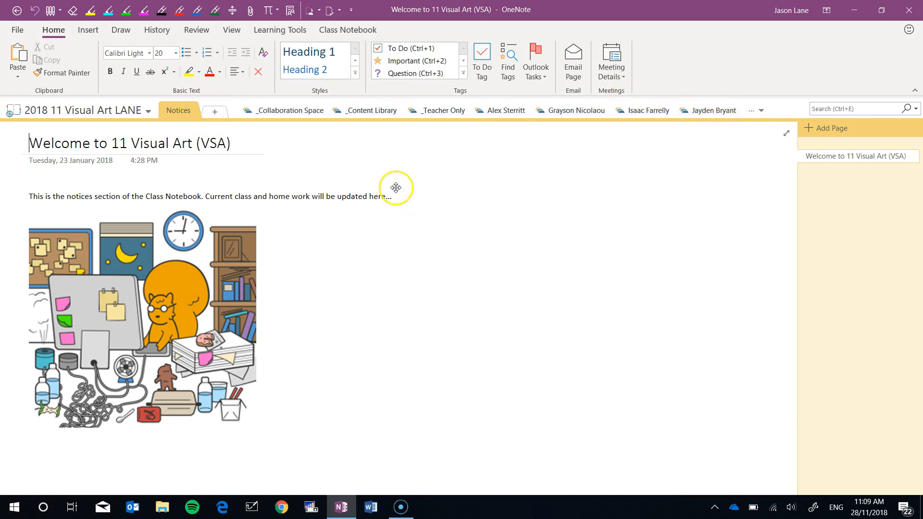
click(443, 110)
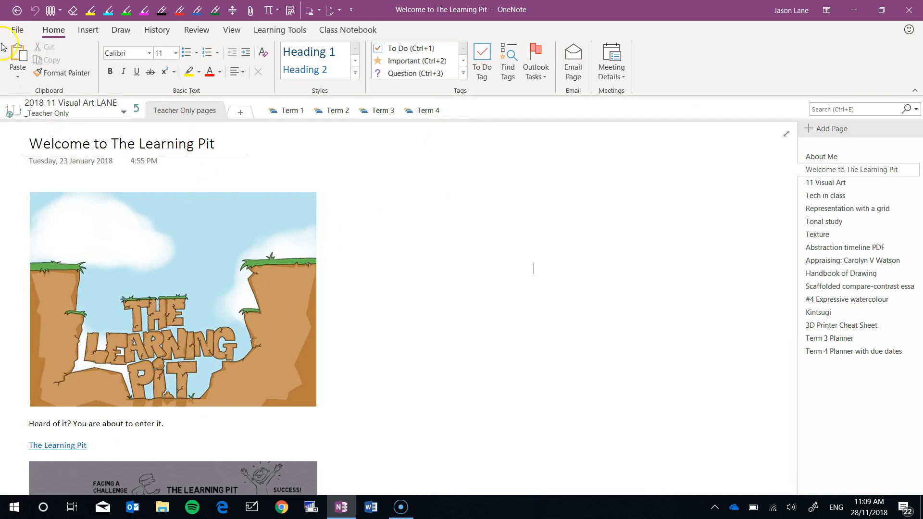
click(18, 30)
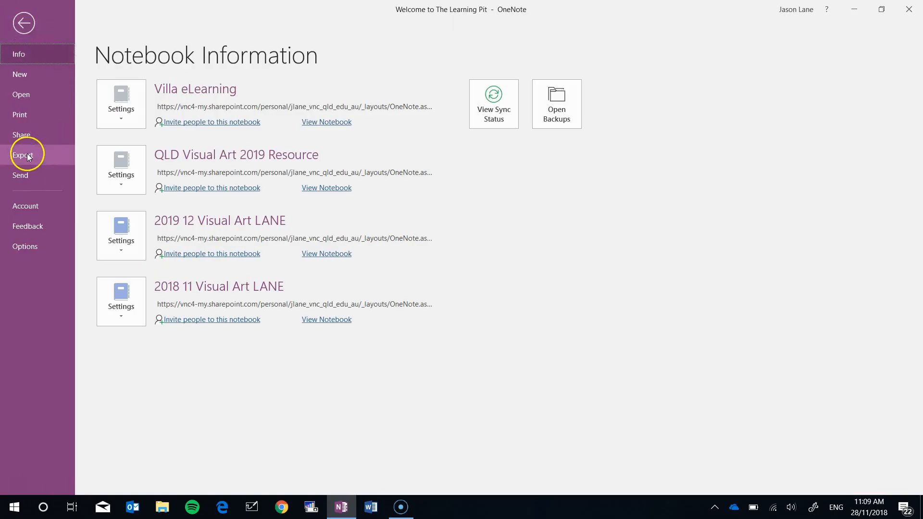
click(24, 154)
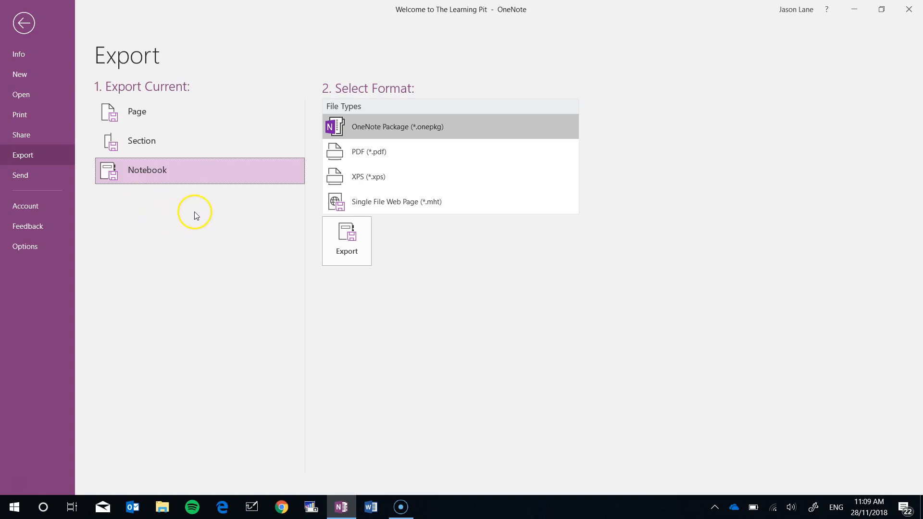
click(141, 141)
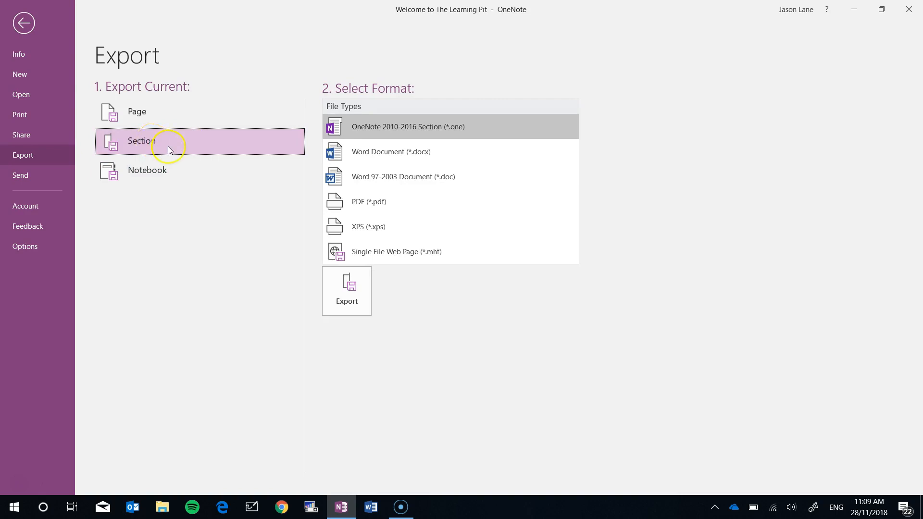
mouse_move(163, 163)
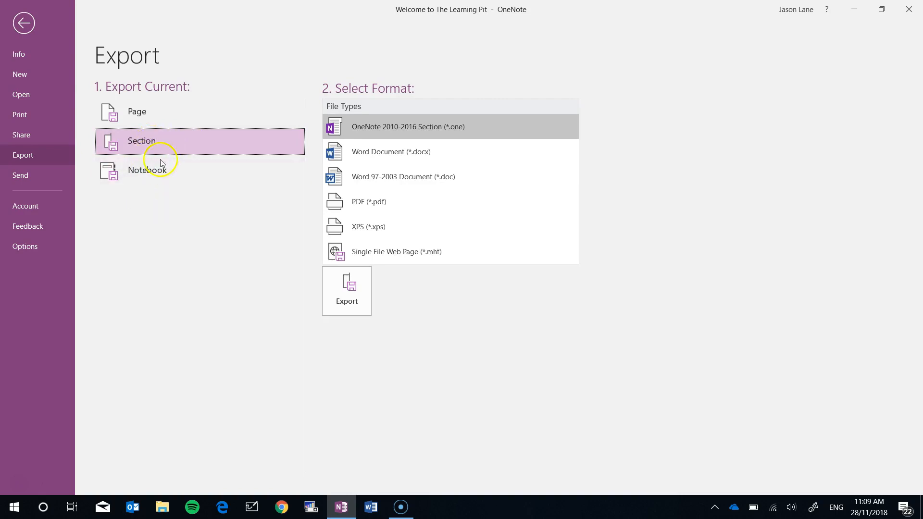
click(23, 22)
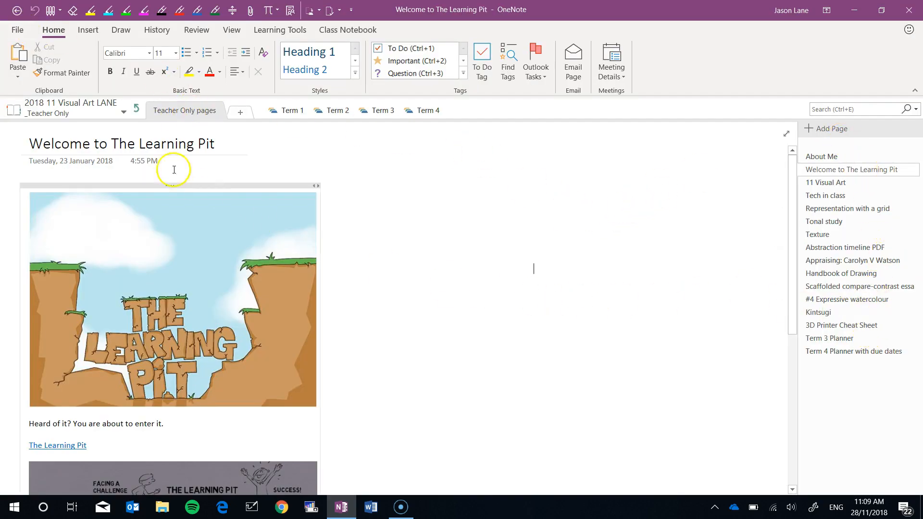
Export the current Teacher Only pages section as a OneNote 2010-2016 .one file to Desktop
click(18, 29)
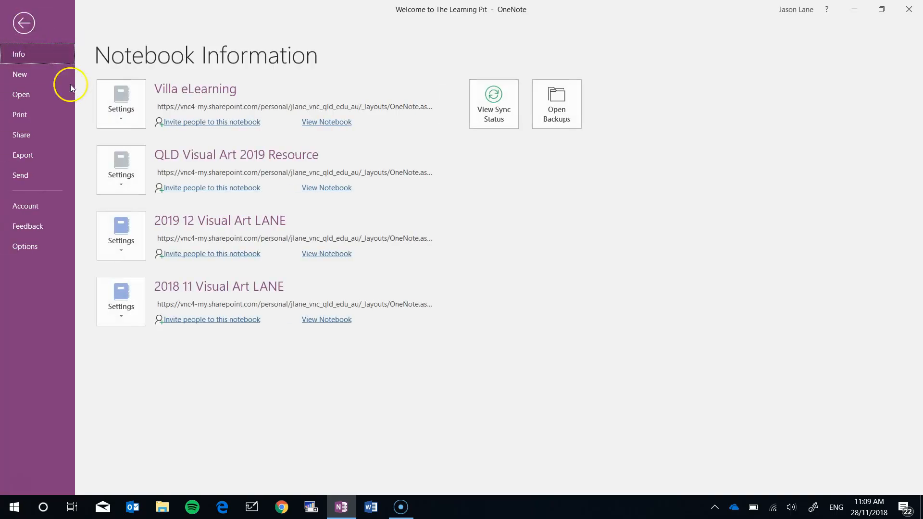
click(23, 155)
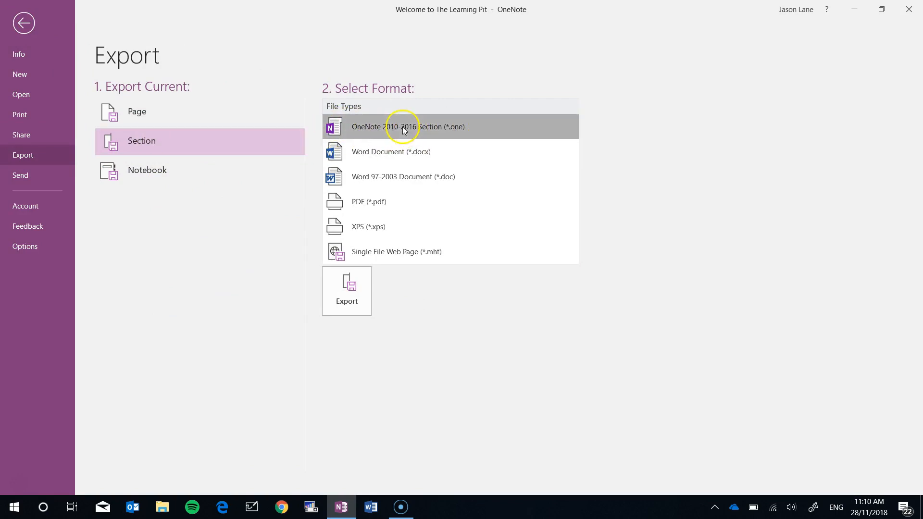
click(24, 23)
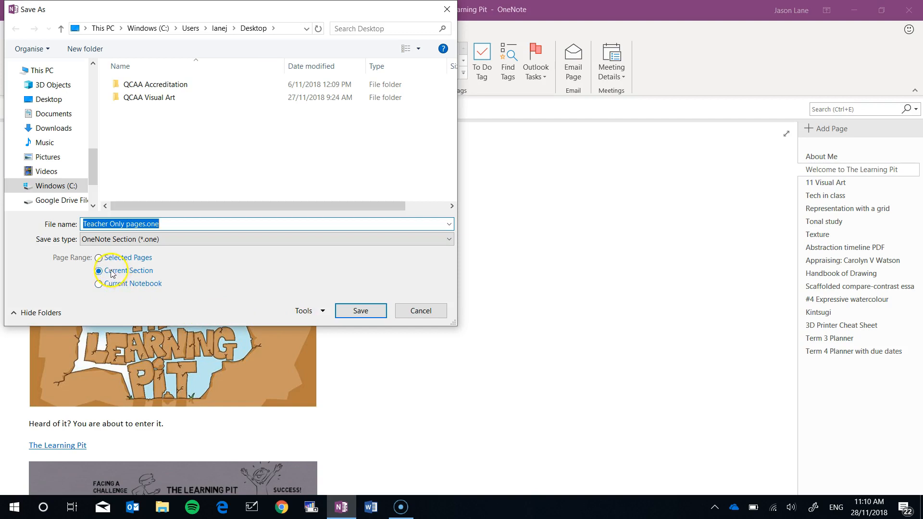
click(99, 270)
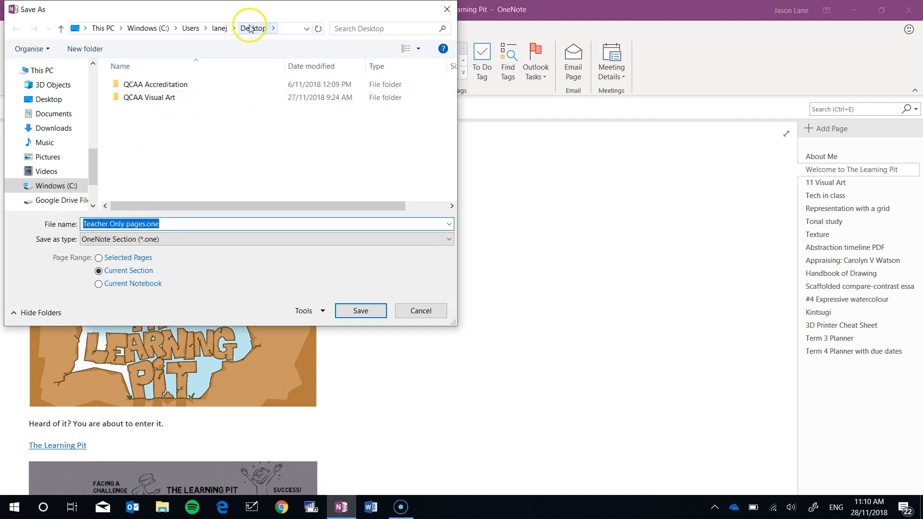
click(359, 310)
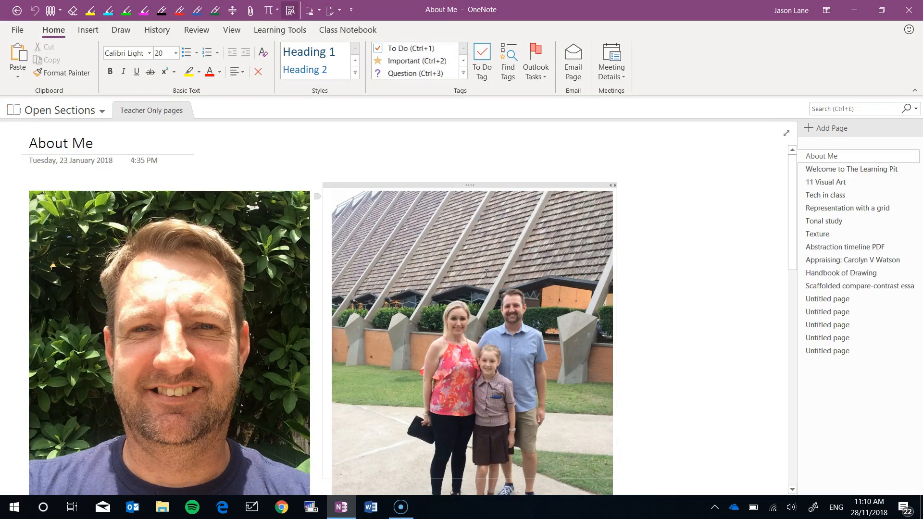
Browse exported pages: Texture, compare-contrast essay, 3D Printer Cheat Sheet, Abstraction timeline, appraising task
click(817, 234)
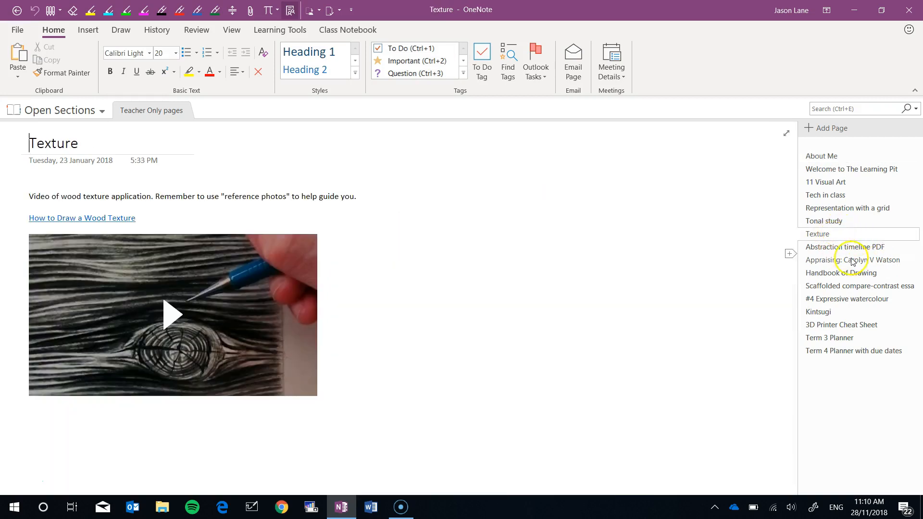
click(859, 285)
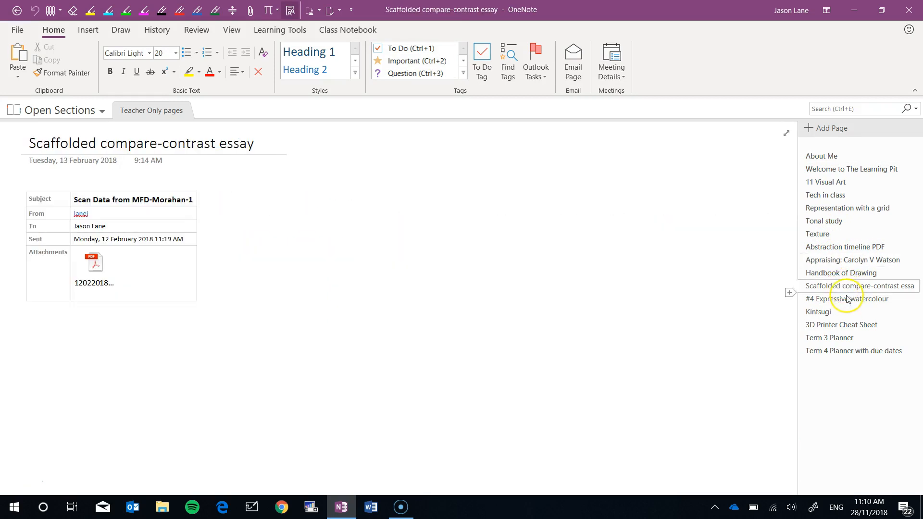
click(841, 324)
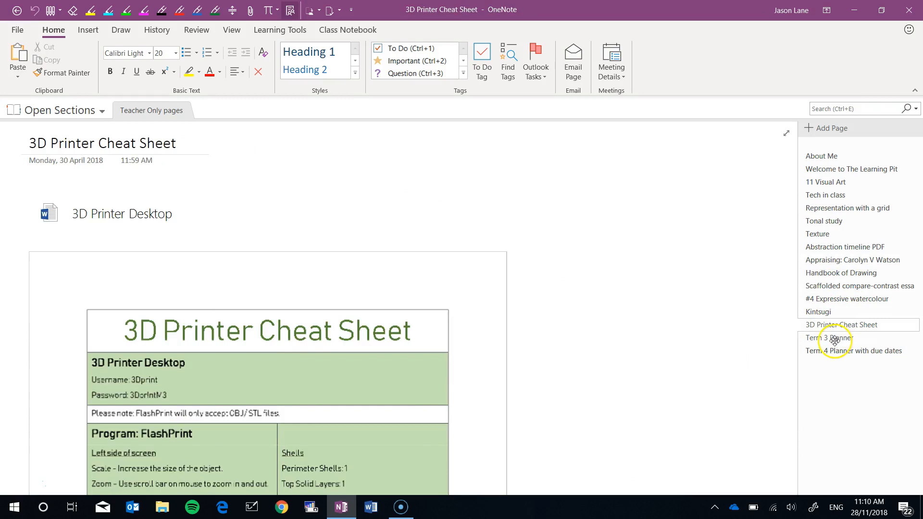
click(845, 246)
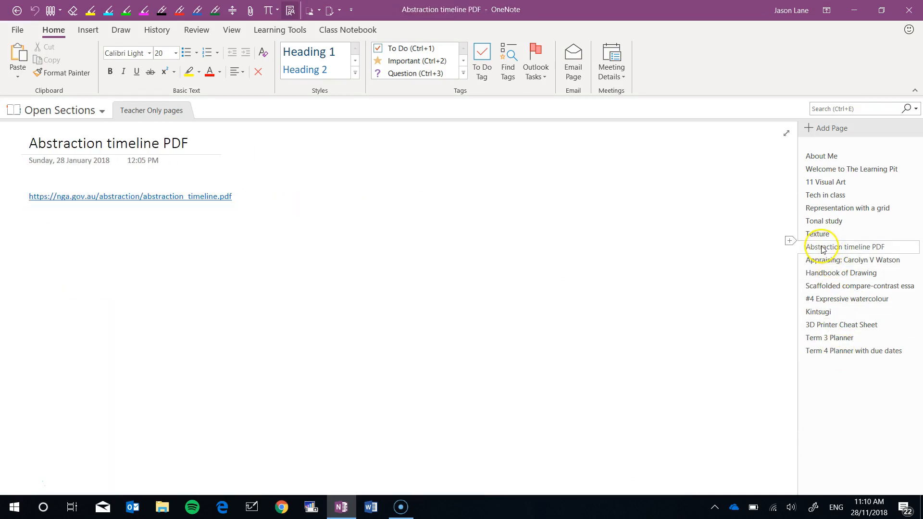
click(856, 260)
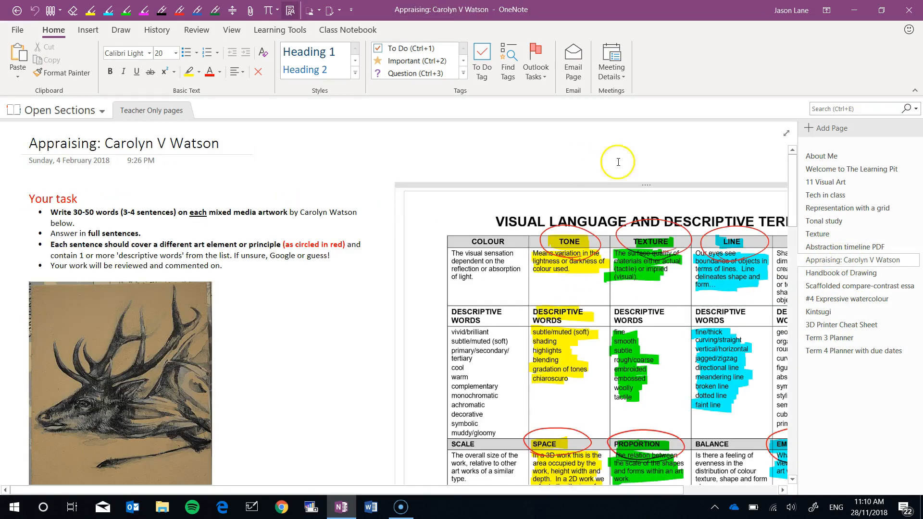
mouse_move(146, 110)
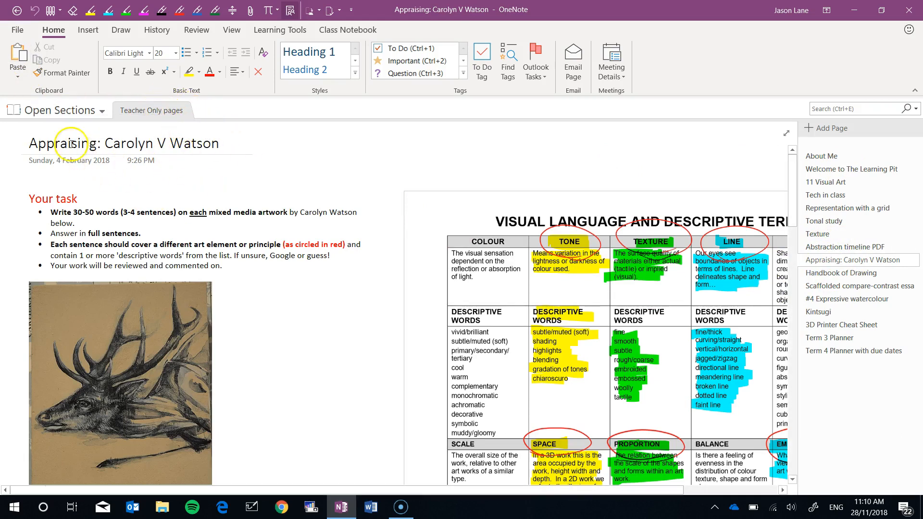
click(57, 110)
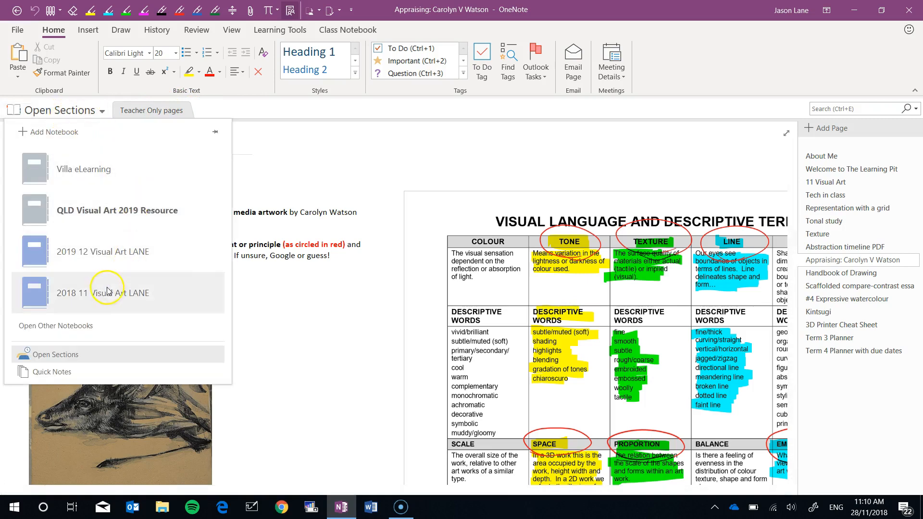
mouse_move(80, 133)
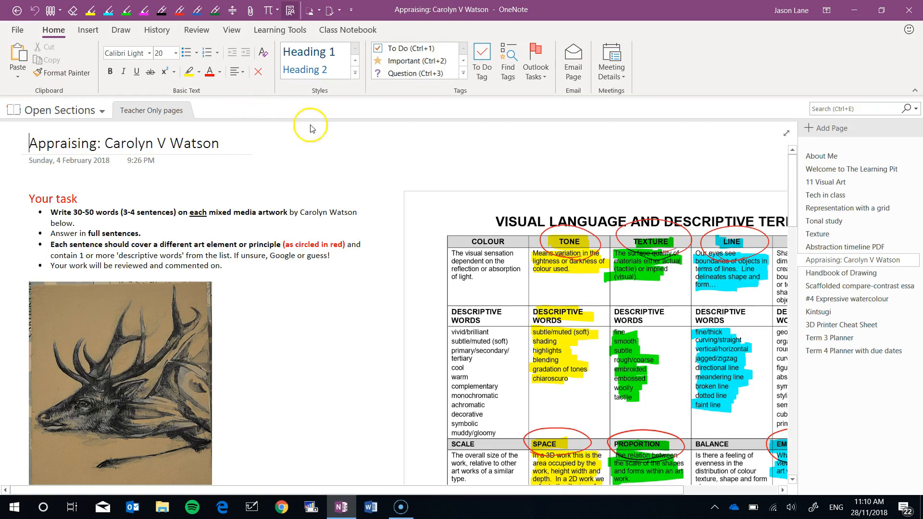
mouse_move(152, 110)
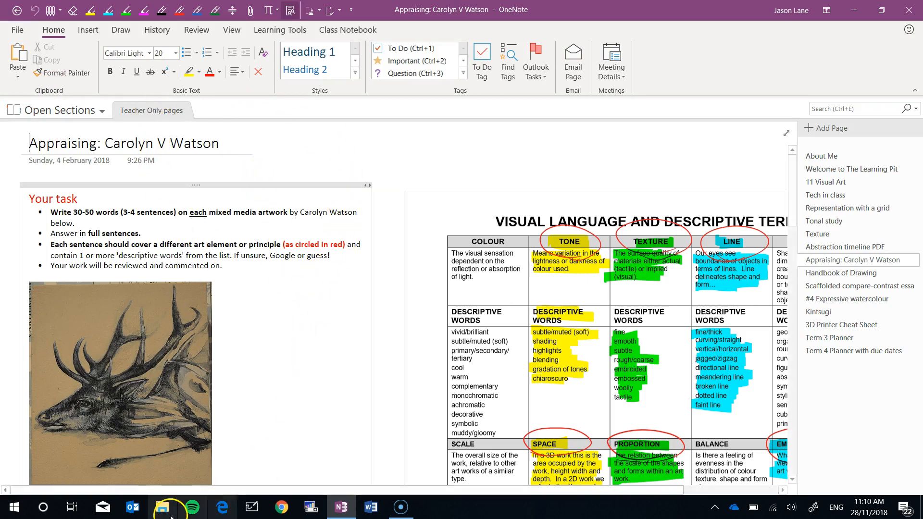
click(161, 506)
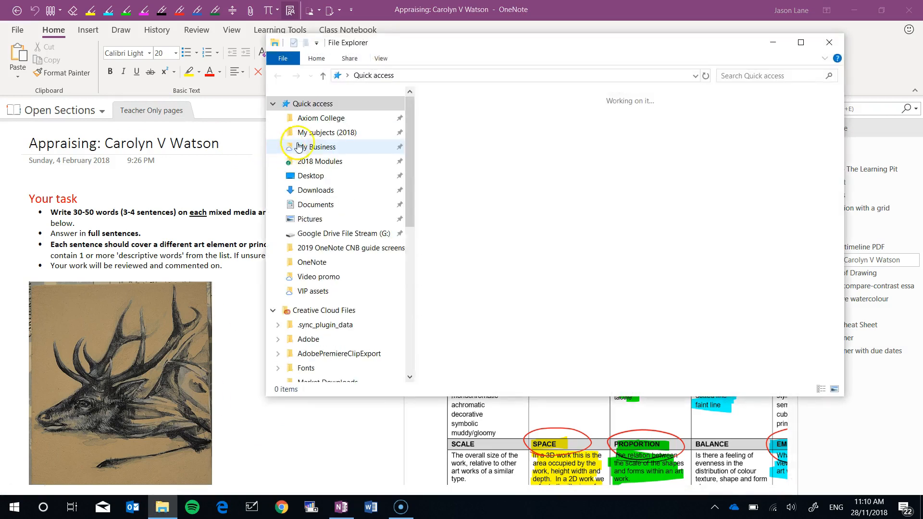
click(310, 175)
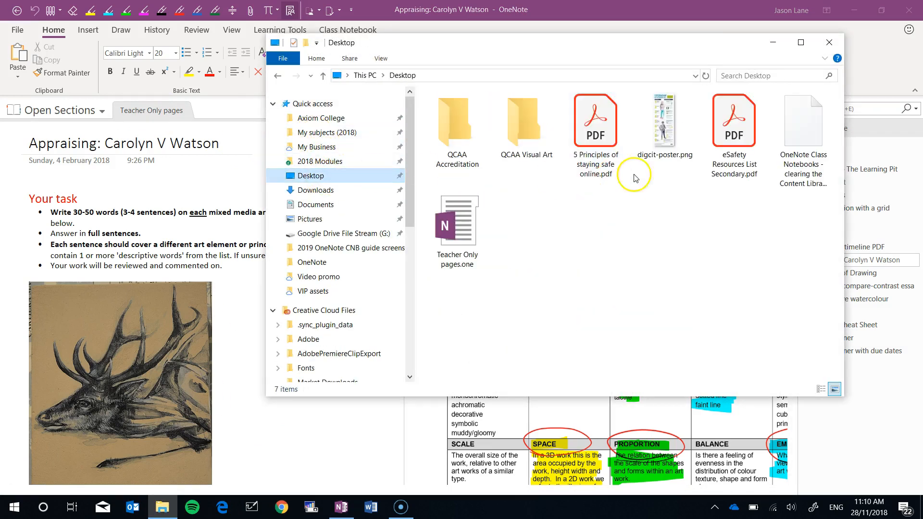
click(456, 226)
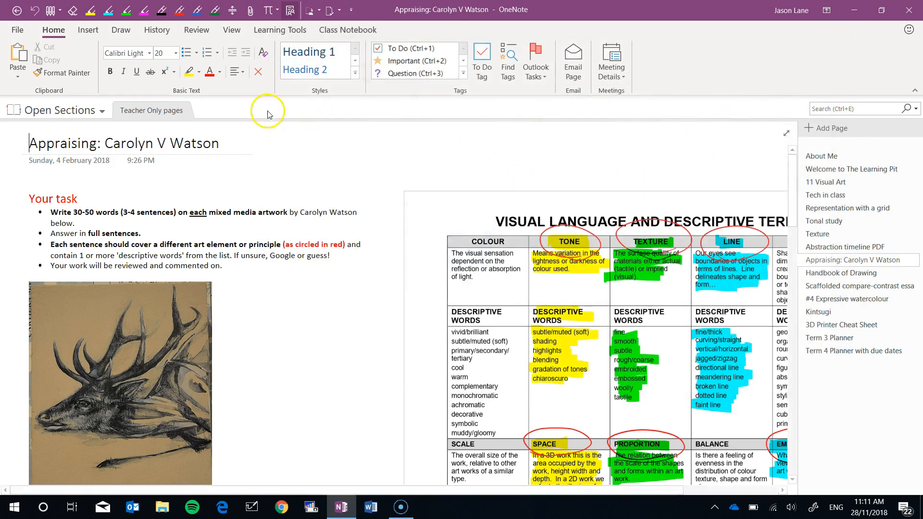
Switch to the 2018 11 Visual Art LANE notebook and open its Term 1 section group
right_click(152, 111)
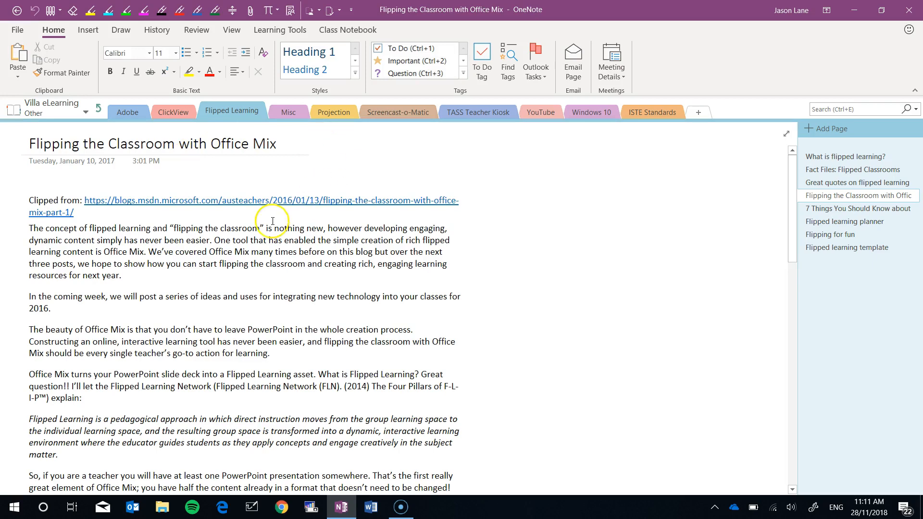
click(53, 106)
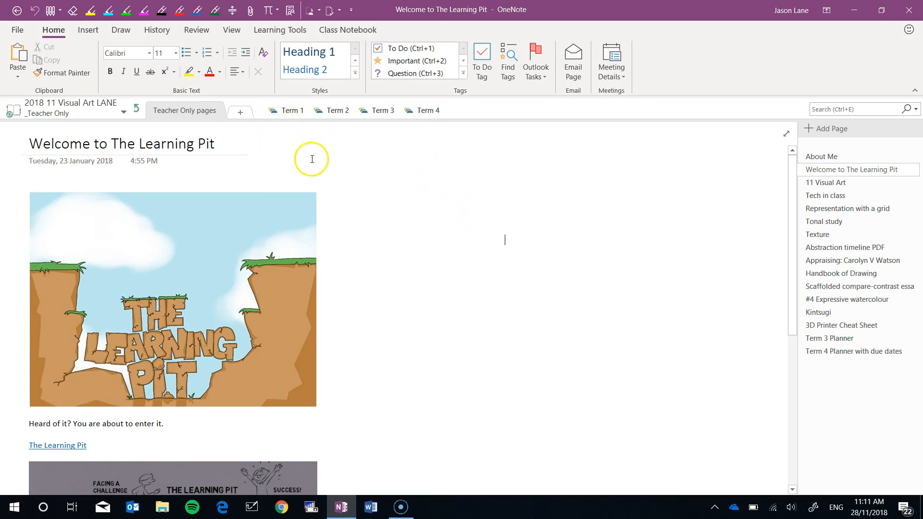
right_click(289, 111)
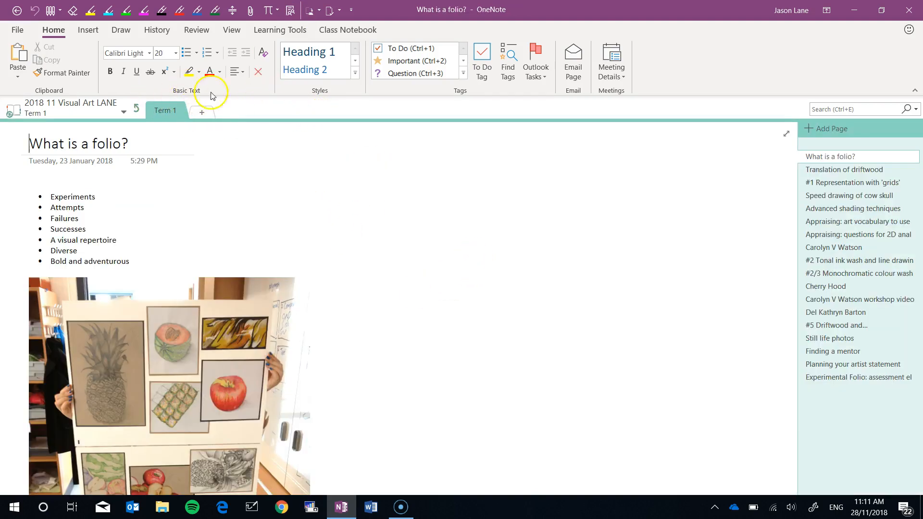
Export the Sculpture section as OneNote 2010-2016 Section file Term 2 - Sculpture.one on Desktop
click(17, 30)
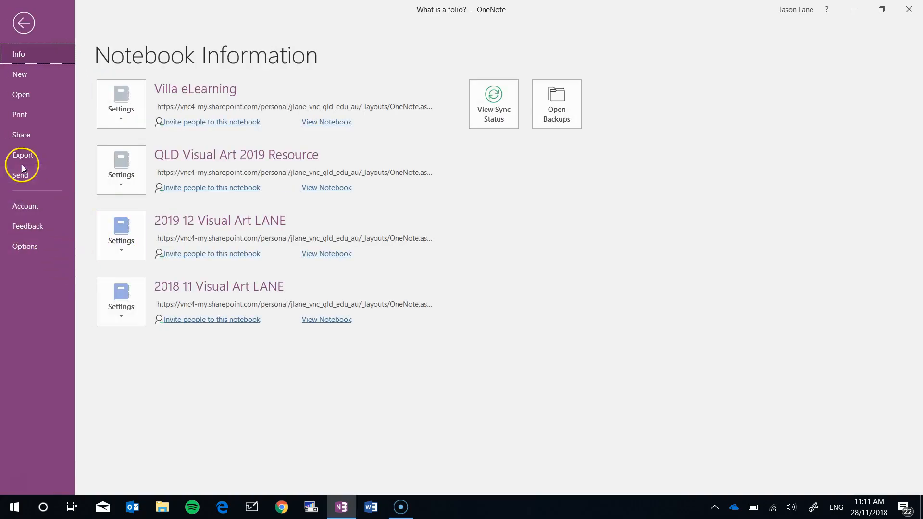
click(23, 23)
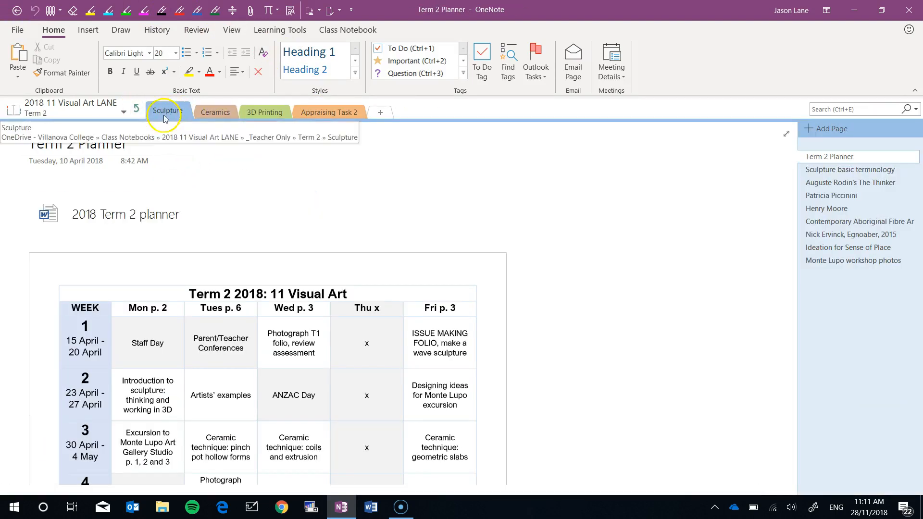
click(17, 29)
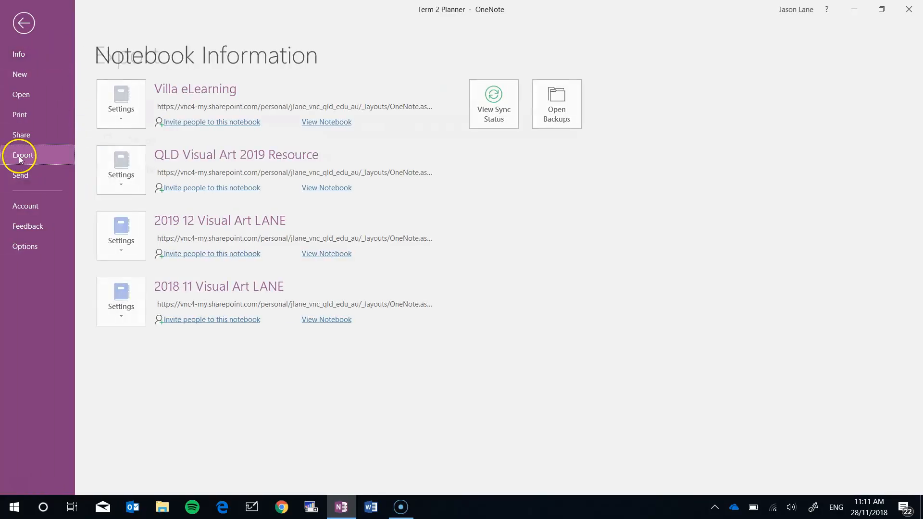
click(23, 155)
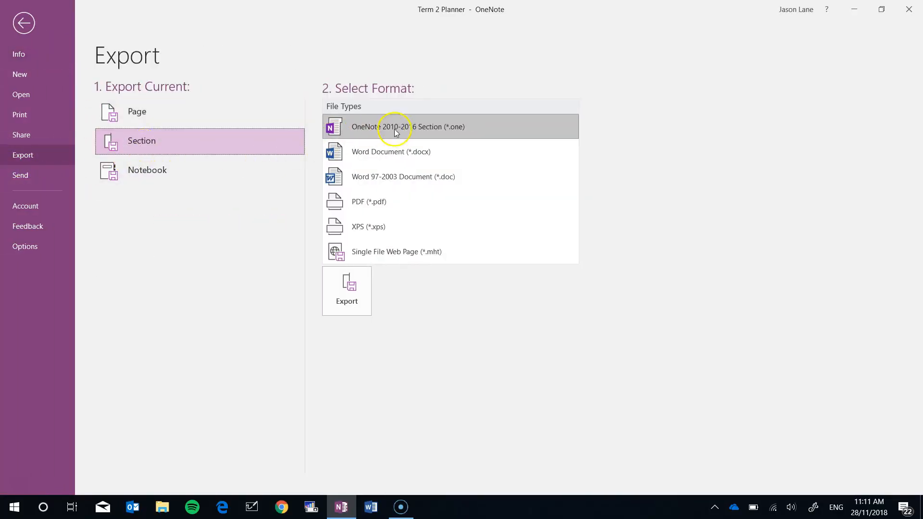
click(24, 23)
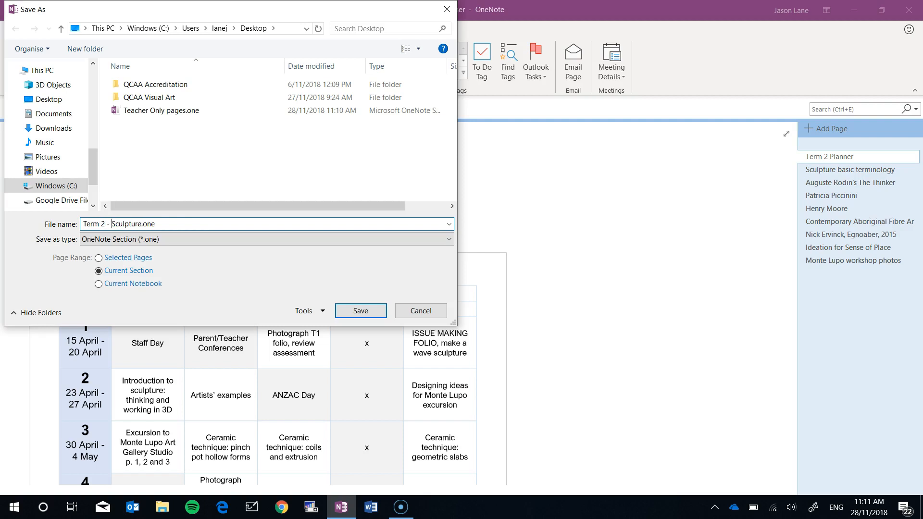
click(359, 310)
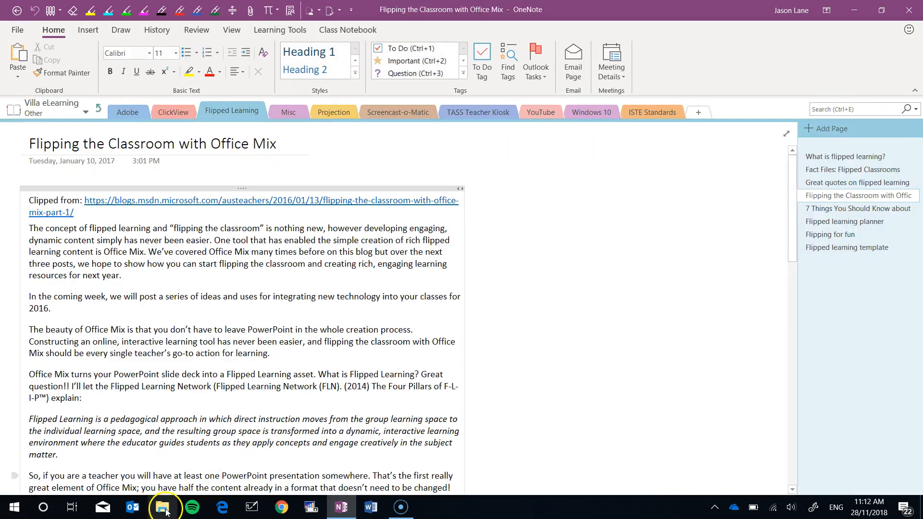
click(163, 506)
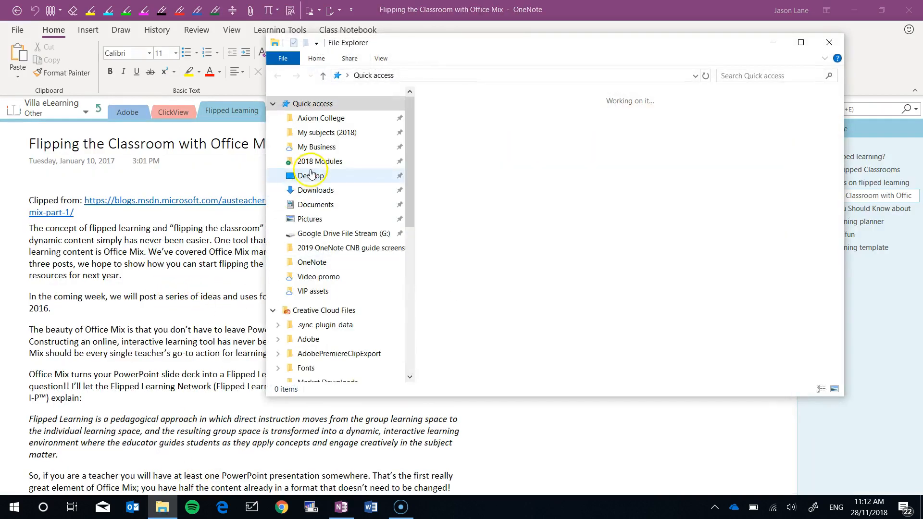
click(310, 176)
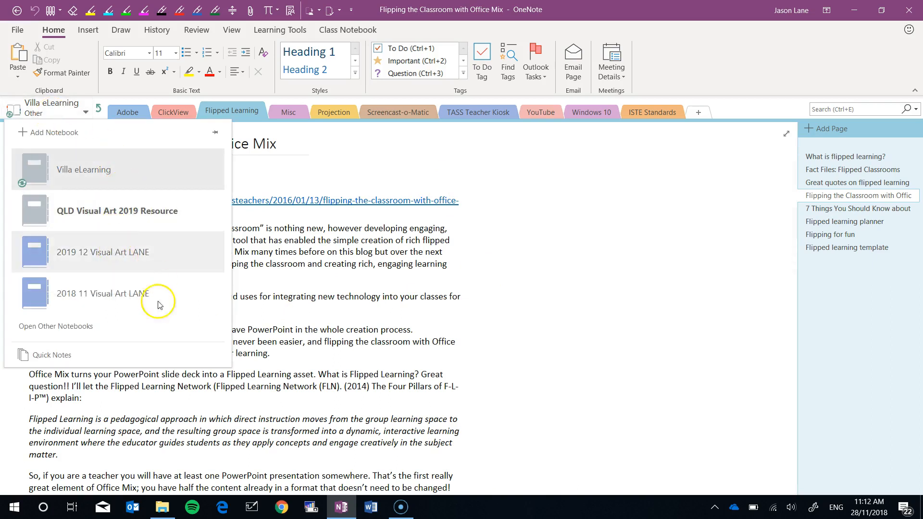
Switch back to the 2018 11 Visual Art LANE notebook from the notebook list
click(101, 293)
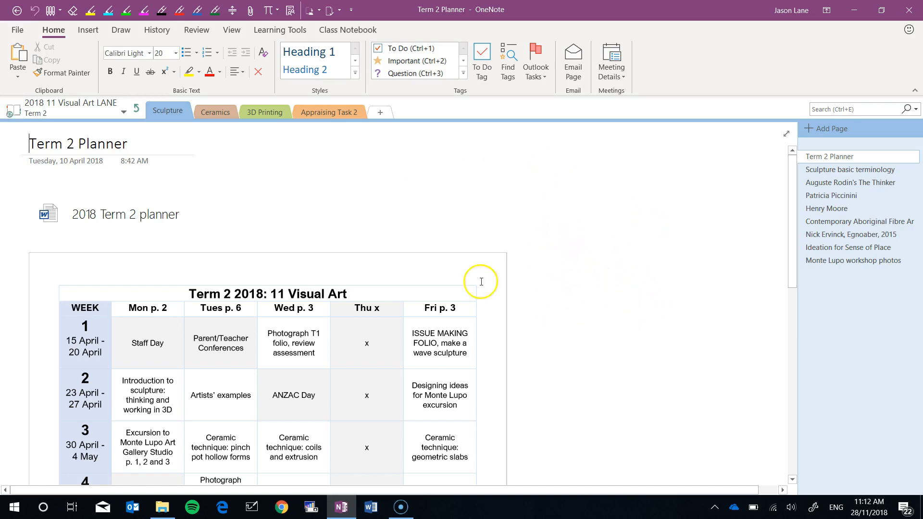
mouse_move(355, 215)
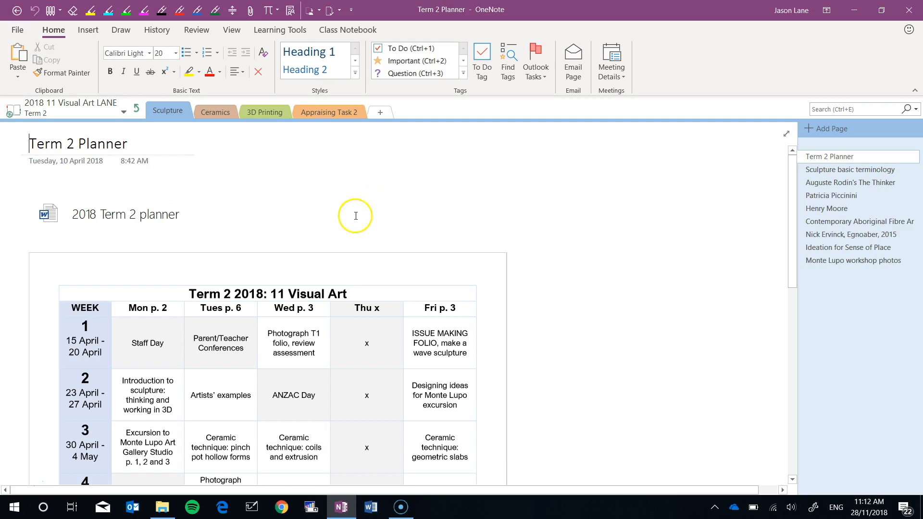
mouse_move(335, 146)
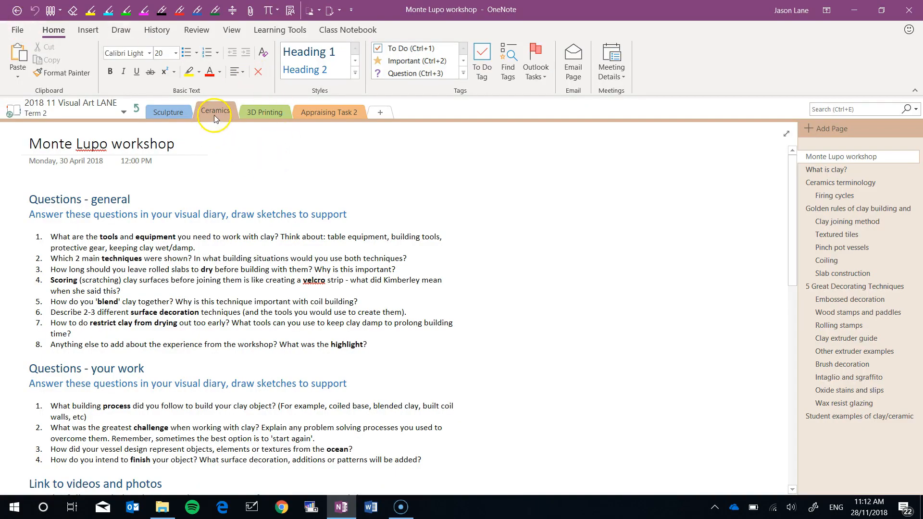
Export the Ceramics section from its tab's context menu and begin typing the file name
right_click(215, 111)
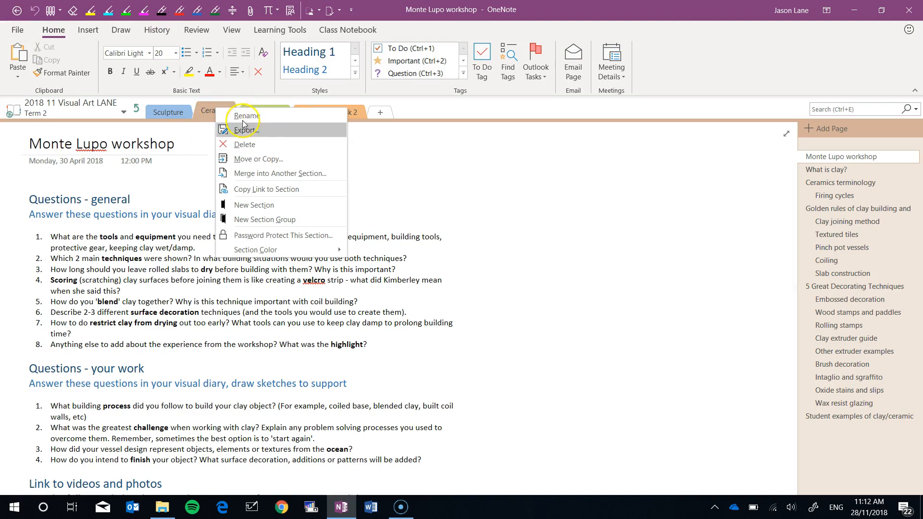
click(247, 129)
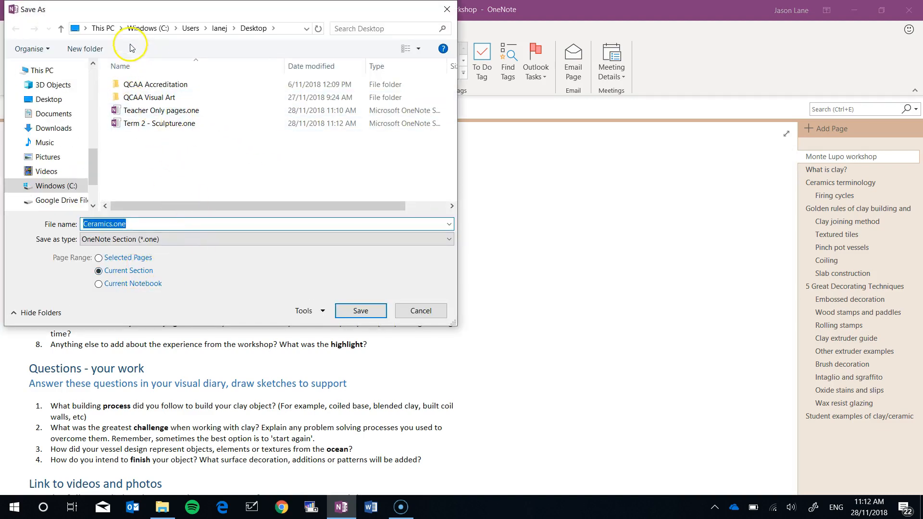
text(T)
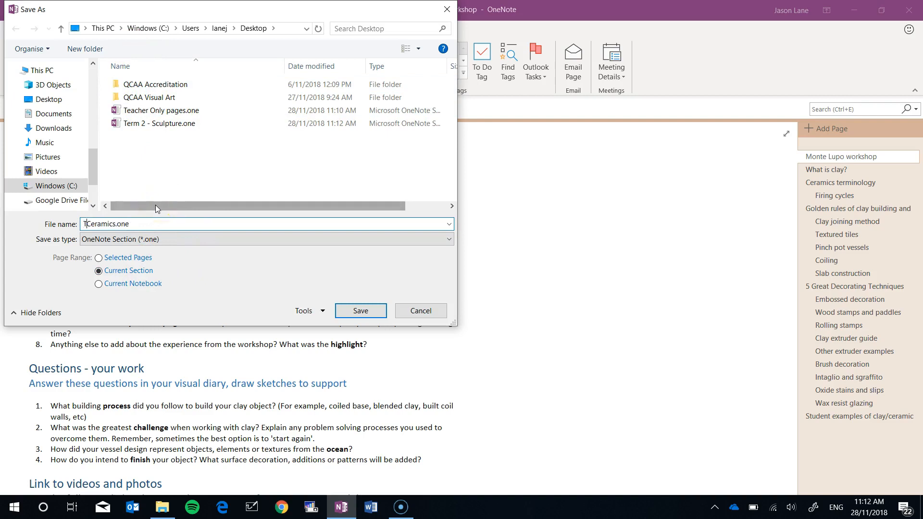